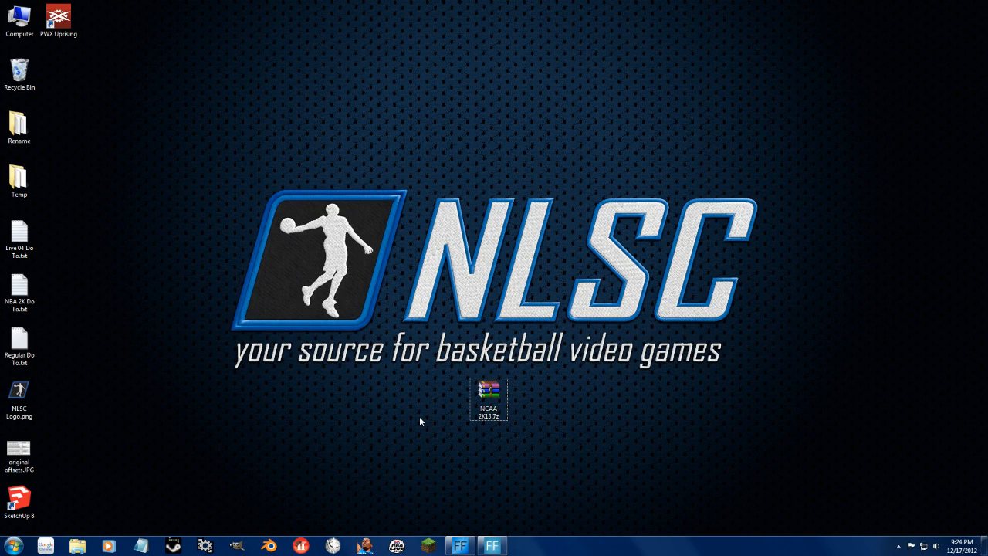
mouse_move(411, 416)
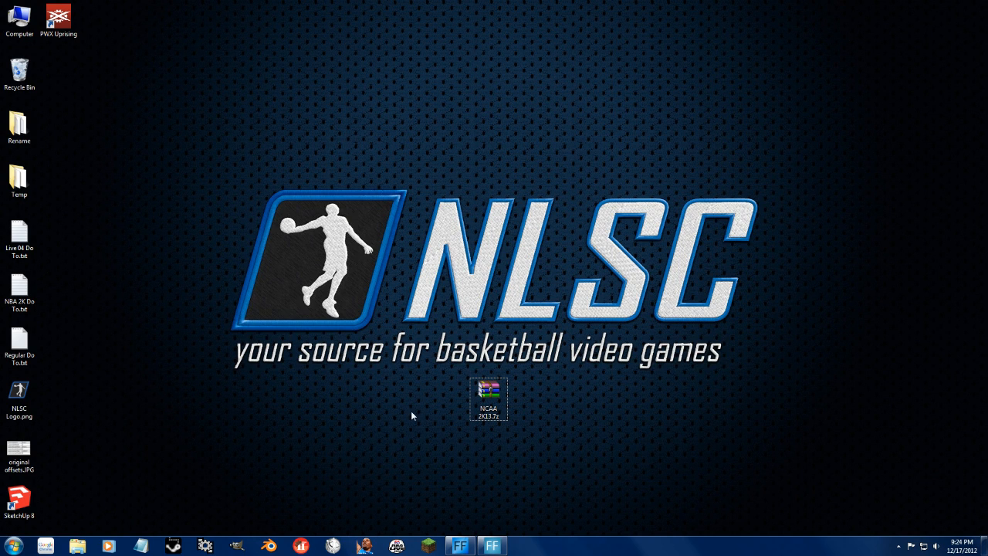
mouse_move(385, 430)
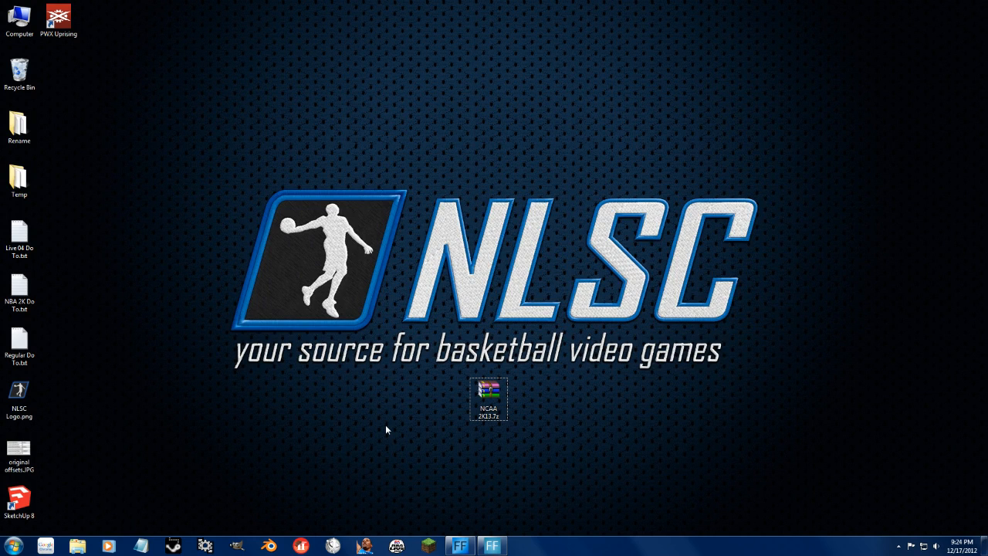
mouse_move(319, 426)
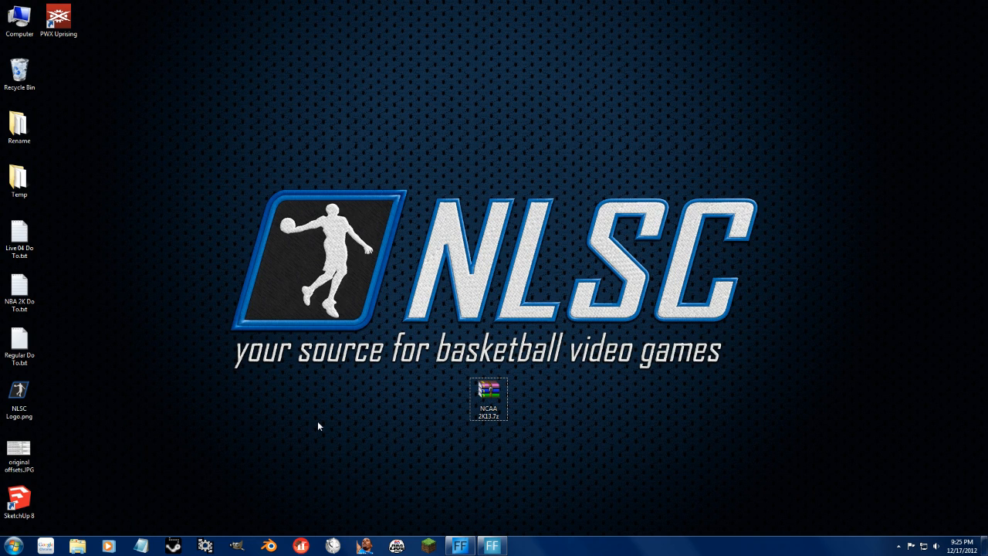
mouse_move(343, 432)
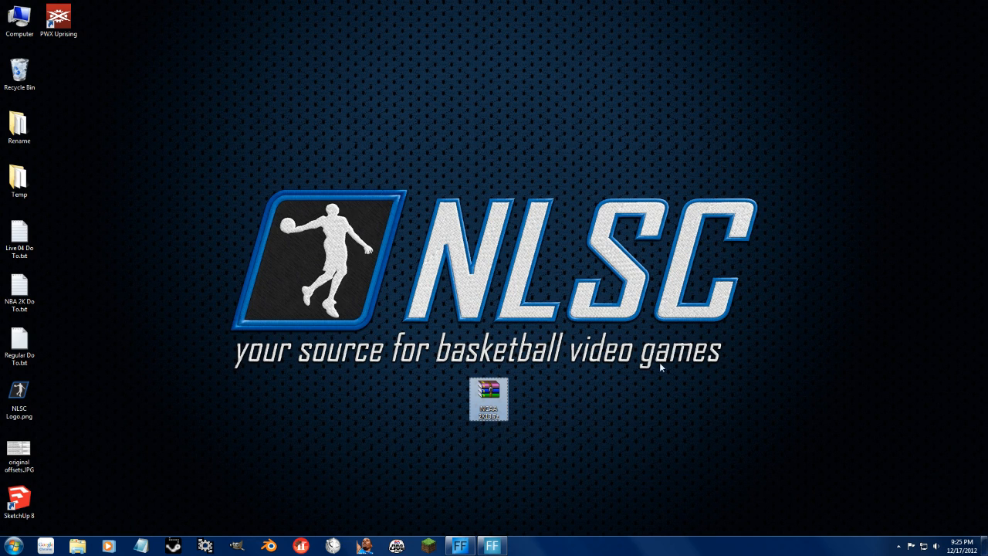
mouse_move(666, 354)
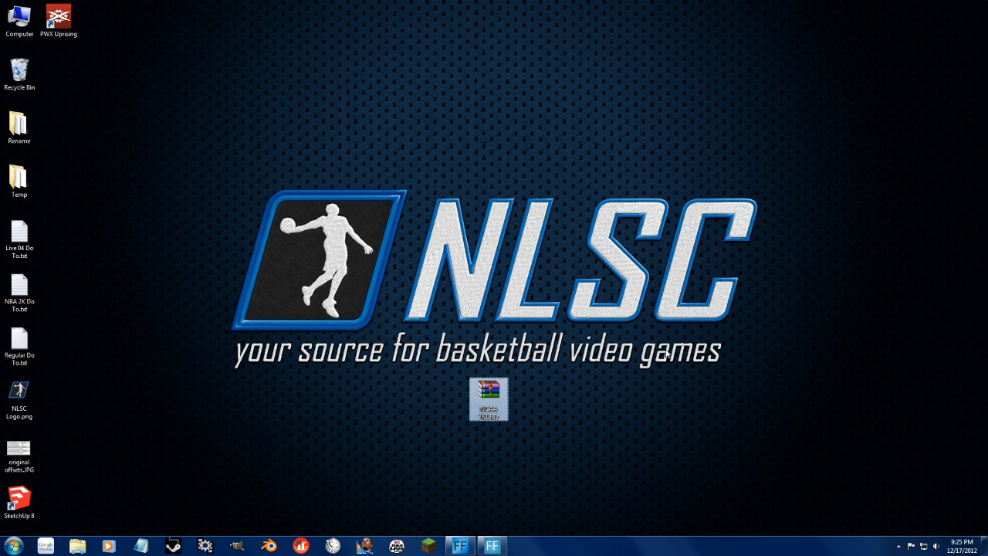
mouse_move(559, 389)
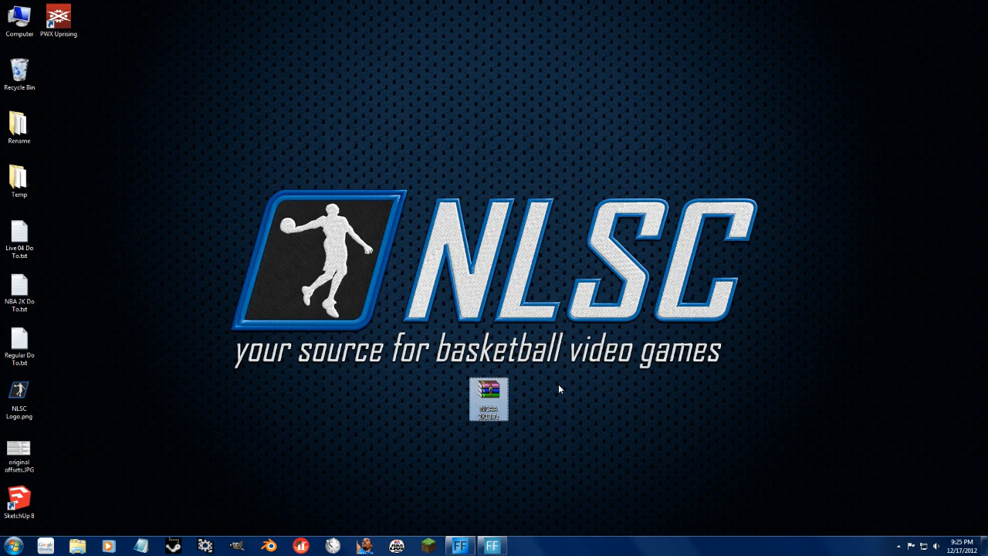
mouse_move(512, 413)
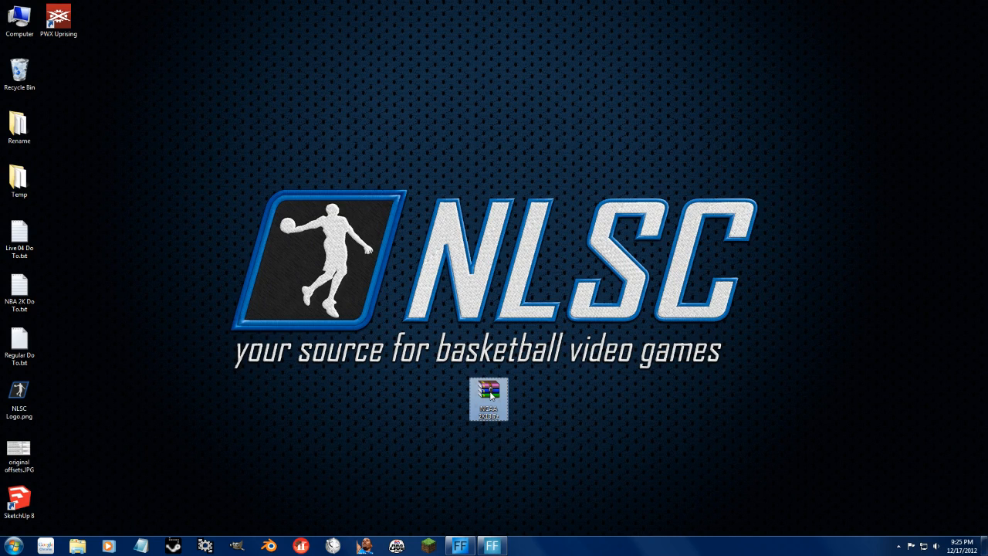
Open the NCAA 2K13 .7z archive and extract its NCAA 2K13 folder to the desktop.
double_click(488, 398)
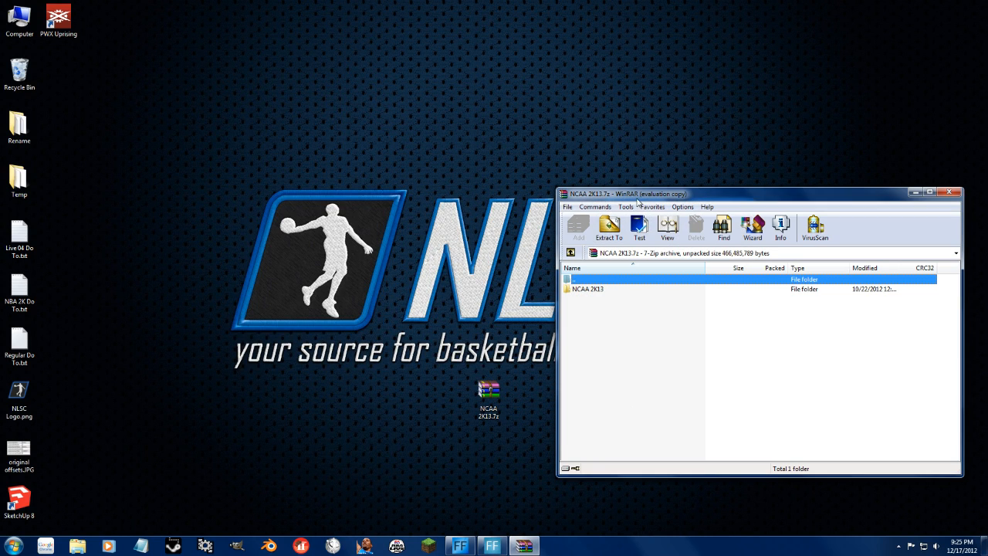
left_click(588, 288)
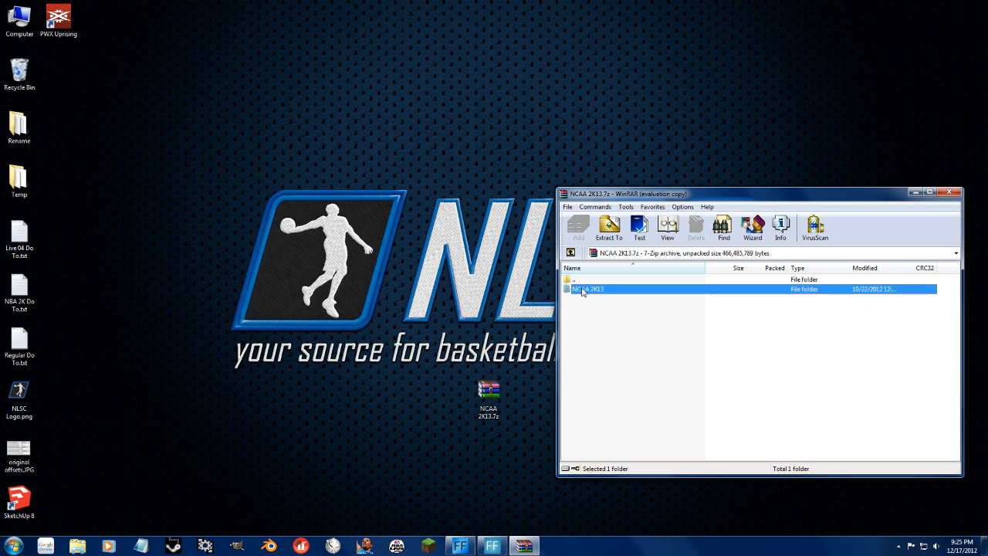
left_click(608, 226)
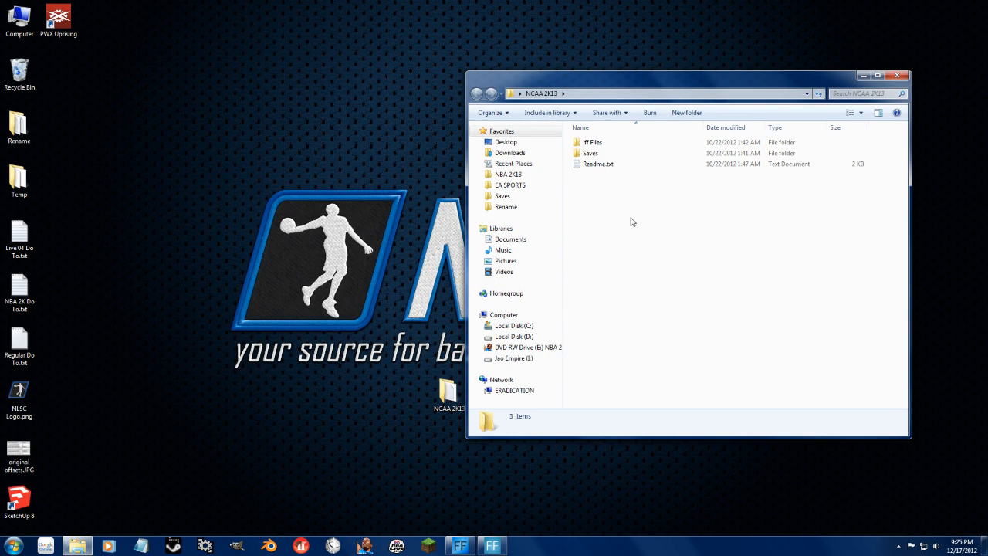
Open the mod's Saves folder showing NCAA 2K13.ROS, then bring up the Start menu.
left_click(590, 153)
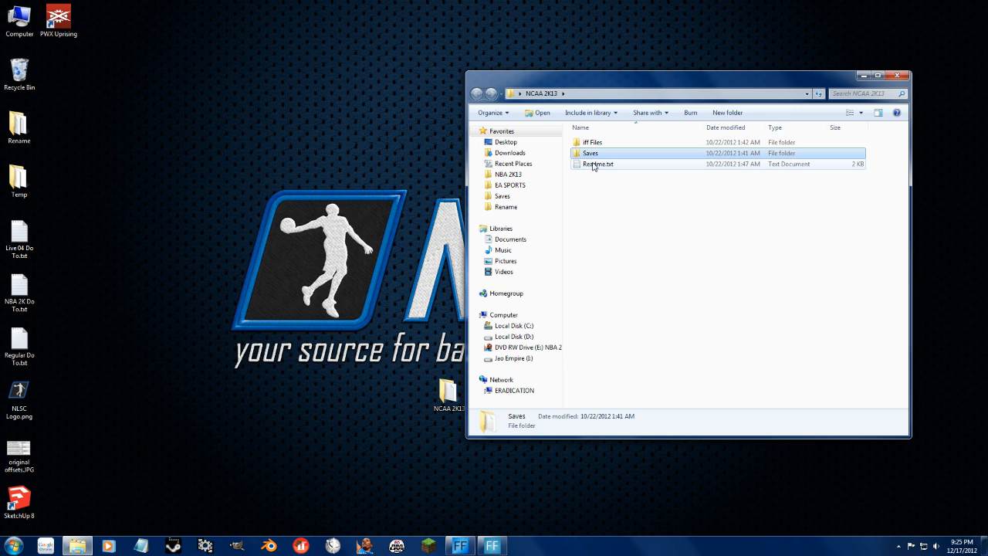
double_click(591, 153)
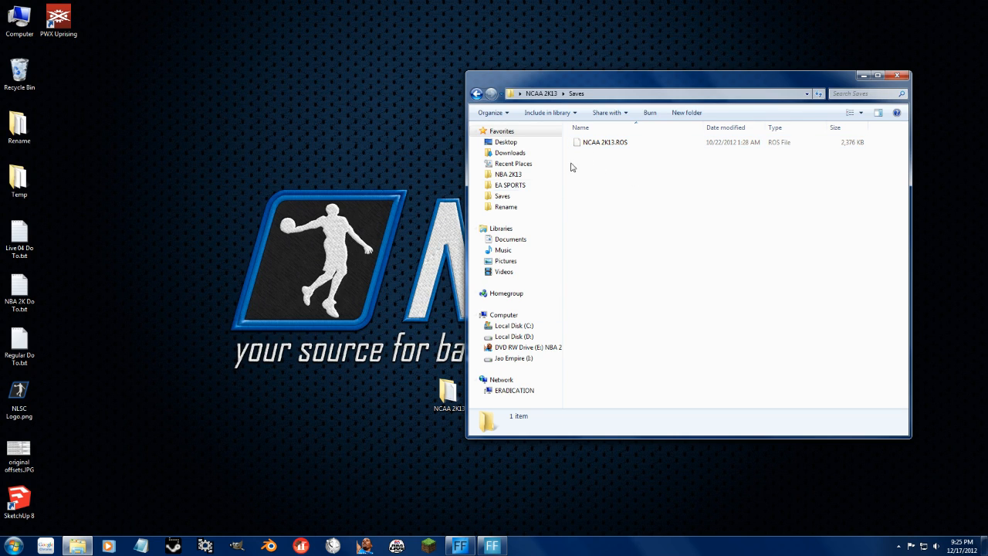
left_click(19, 390)
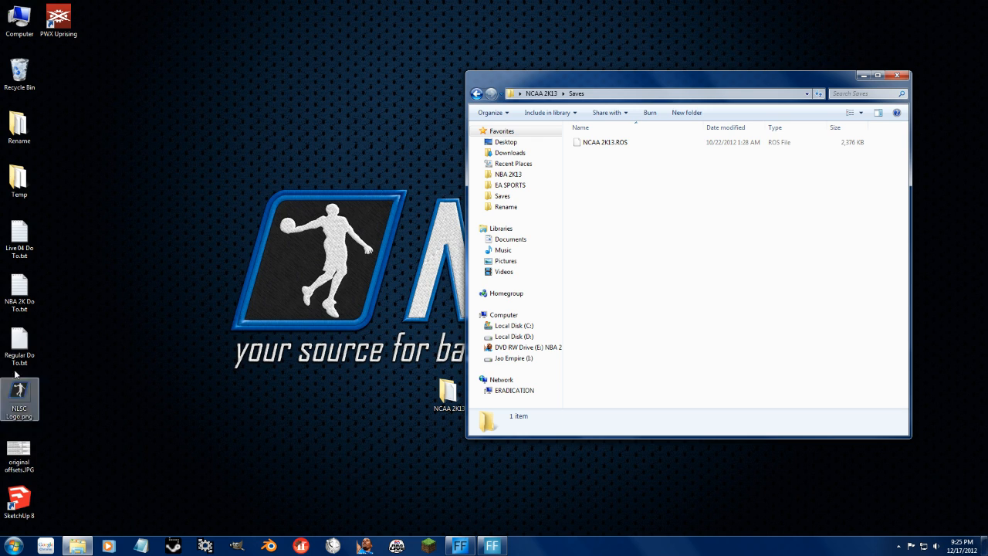
left_click(11, 545)
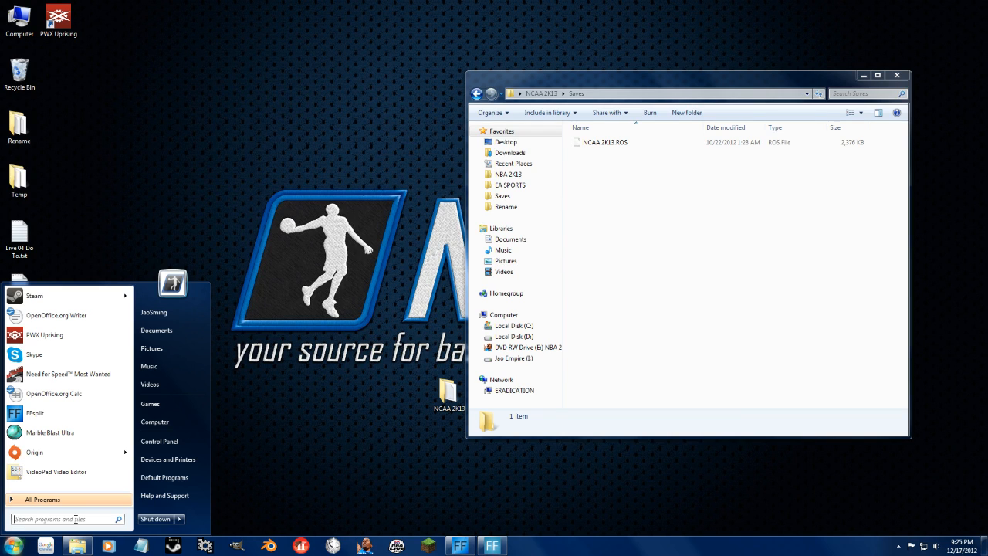
Go via %appdata% to 2K Sports\NBA 2K13\Saves, paste NCAA 2K13.ROS, and close the window.
type("%")
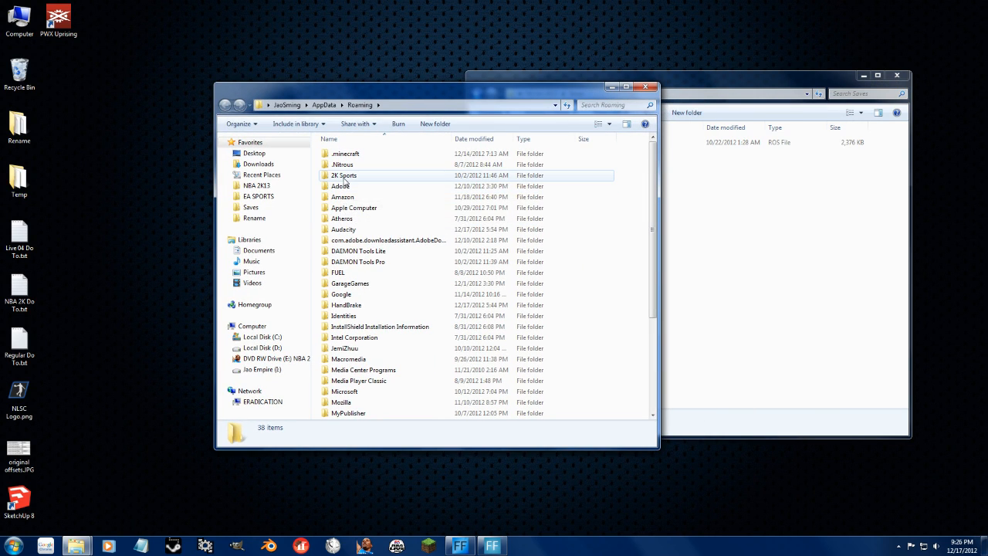
double_click(343, 175)
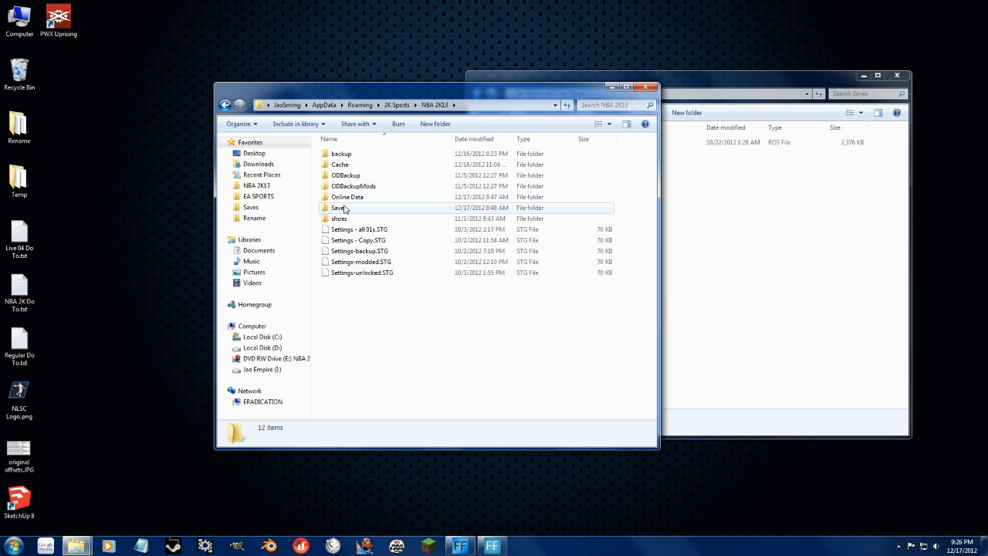
double_click(340, 207)
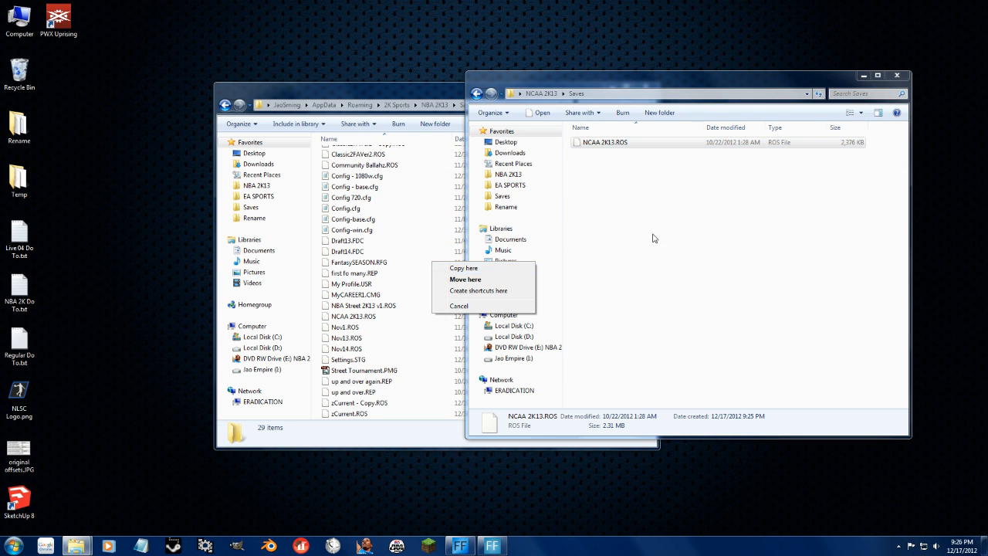
left_click(466, 278)
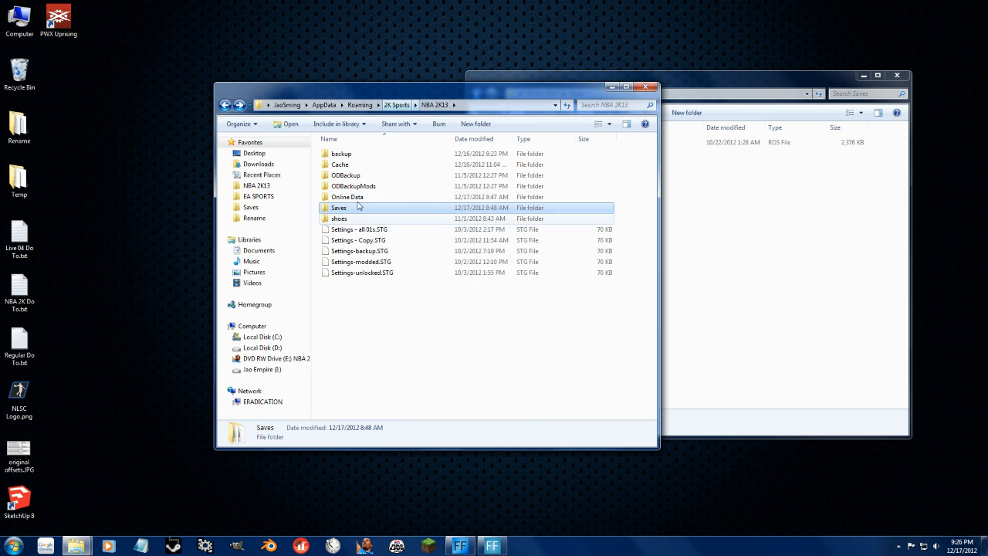
mouse_move(338, 207)
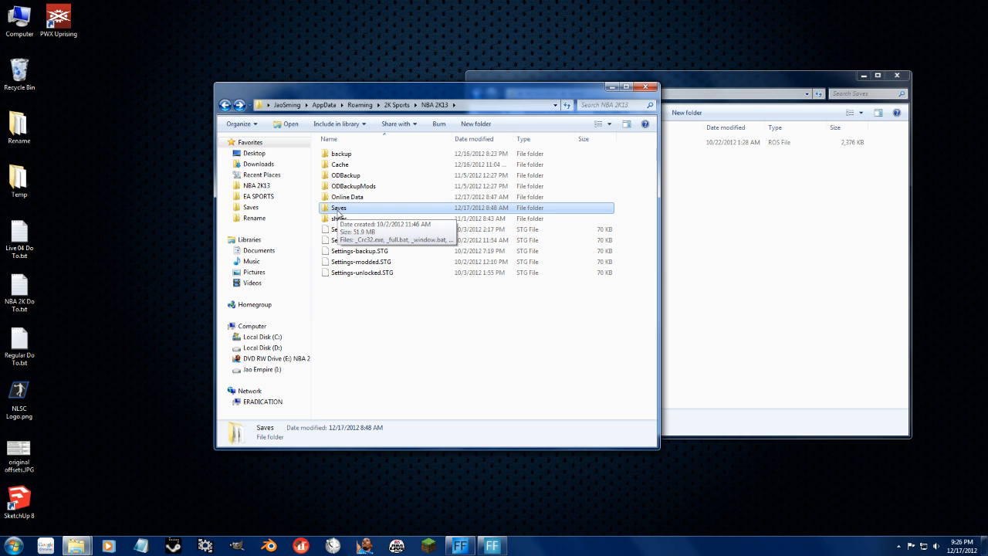
mouse_move(341, 215)
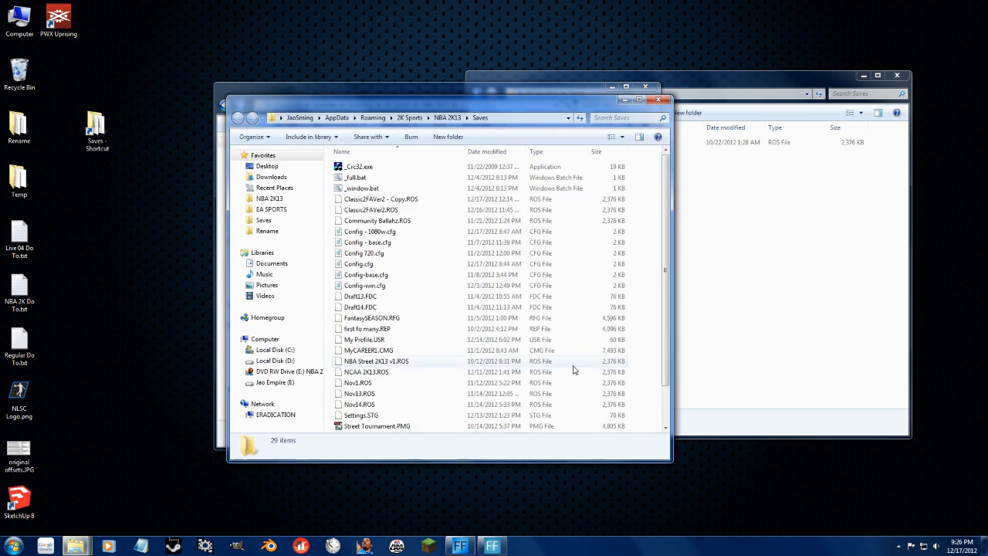
left_click(373, 317)
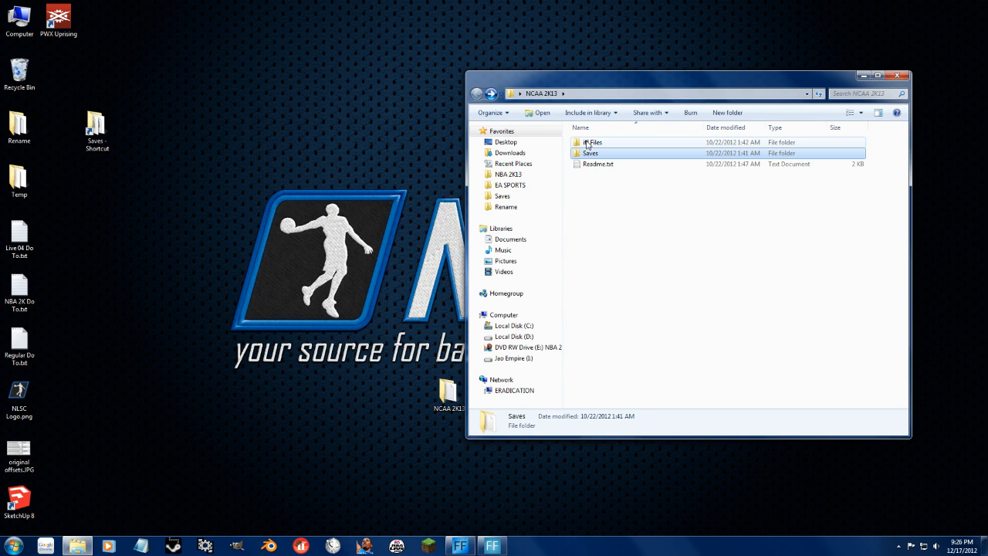
Open the NCAA 2K13 iff Files folder and scroll through its 149 IFF files.
double_click(594, 142)
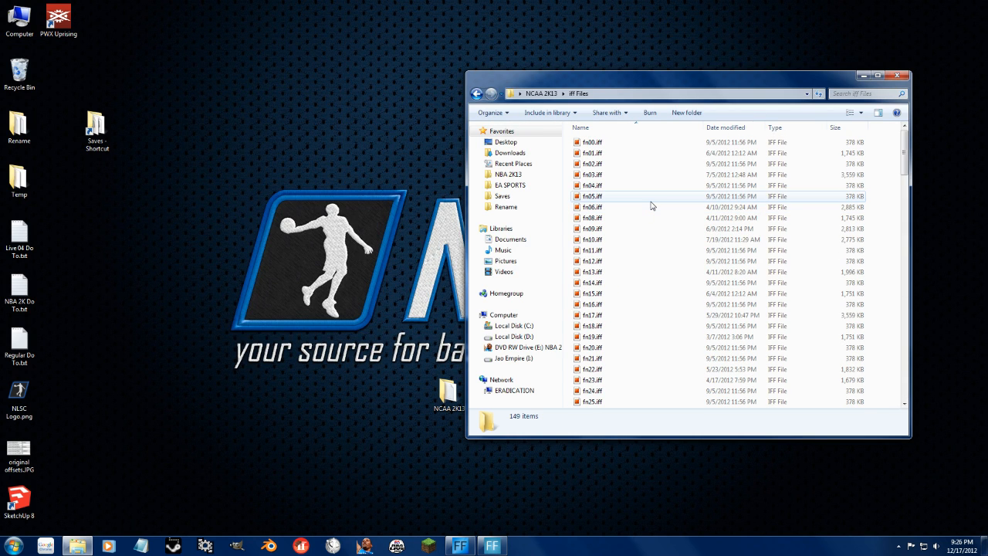
scroll("down", 3)
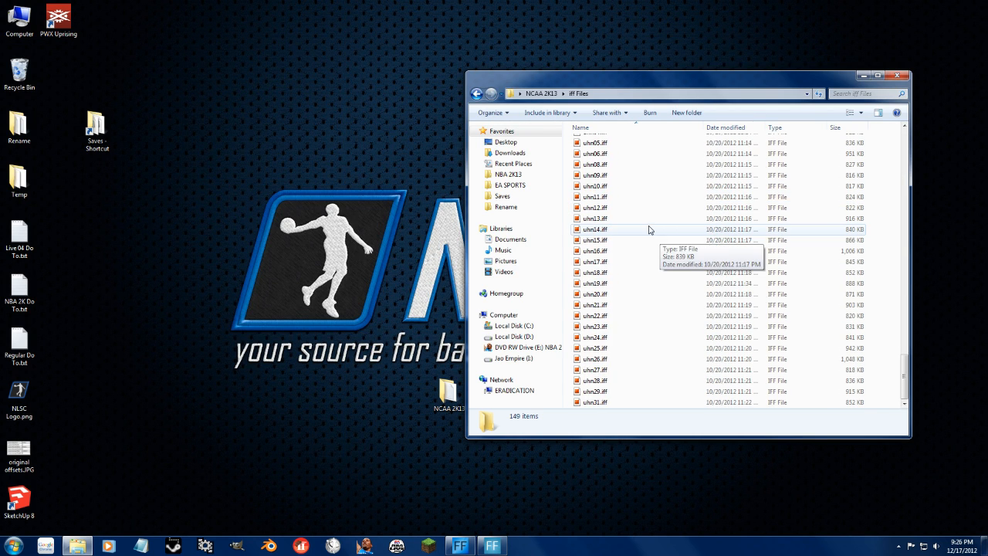
scroll("down", 3)
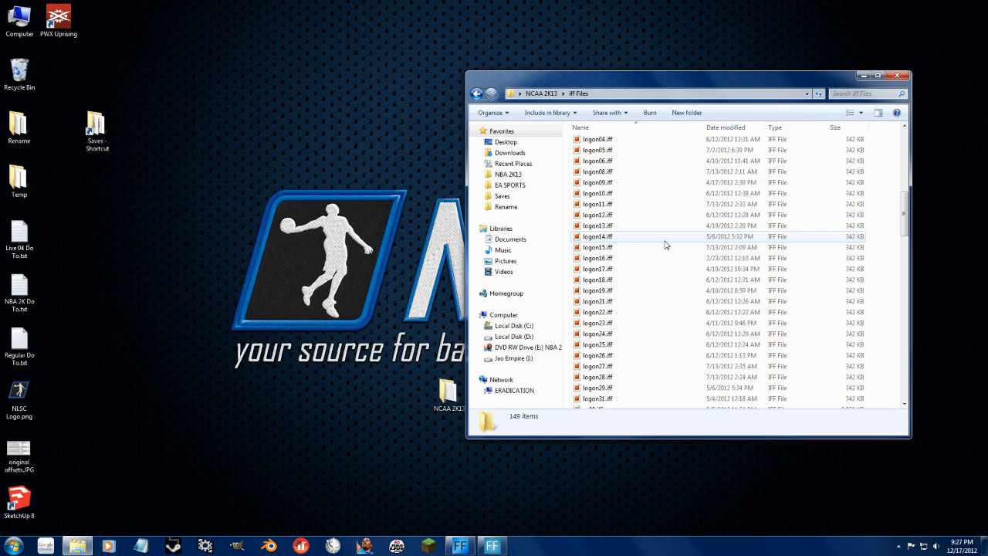
mouse_move(676, 215)
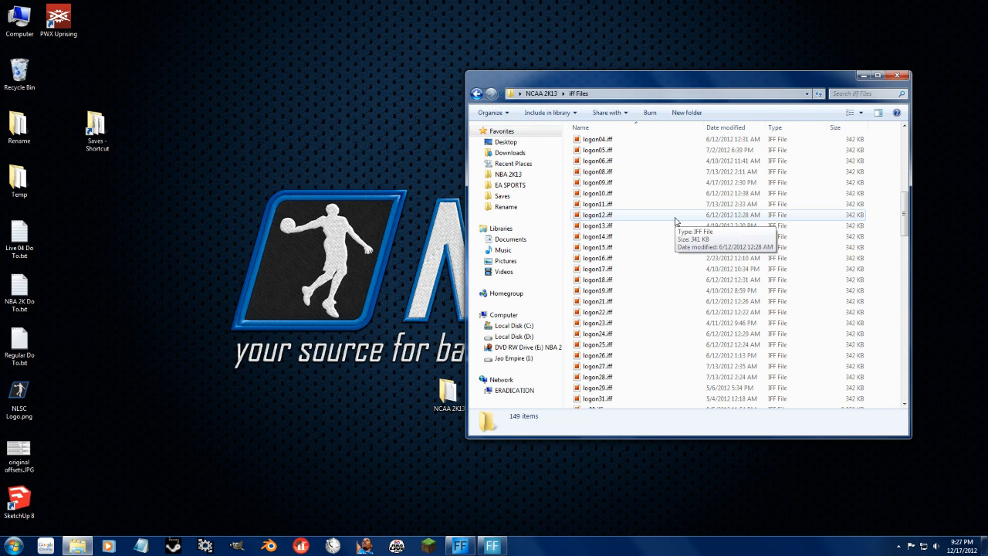
mouse_move(618, 182)
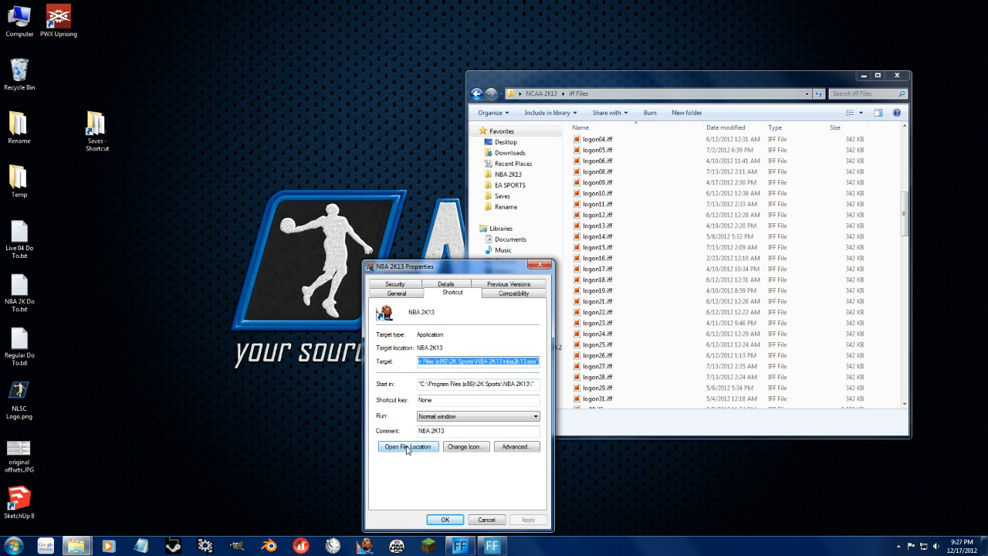
Use Open File Location on the NBA 2K13 shortcut to reach the game's install folder.
left_click(408, 446)
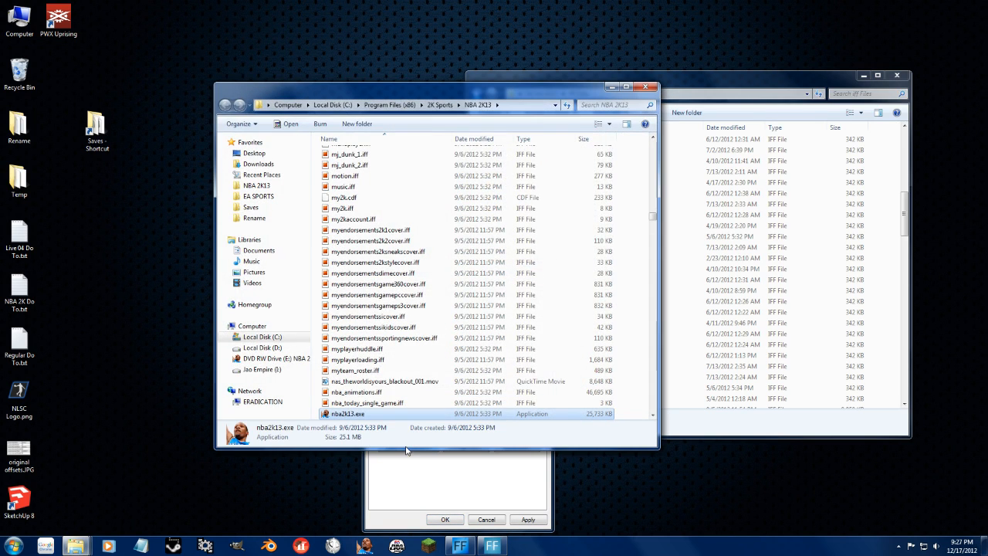
left_click(371, 229)
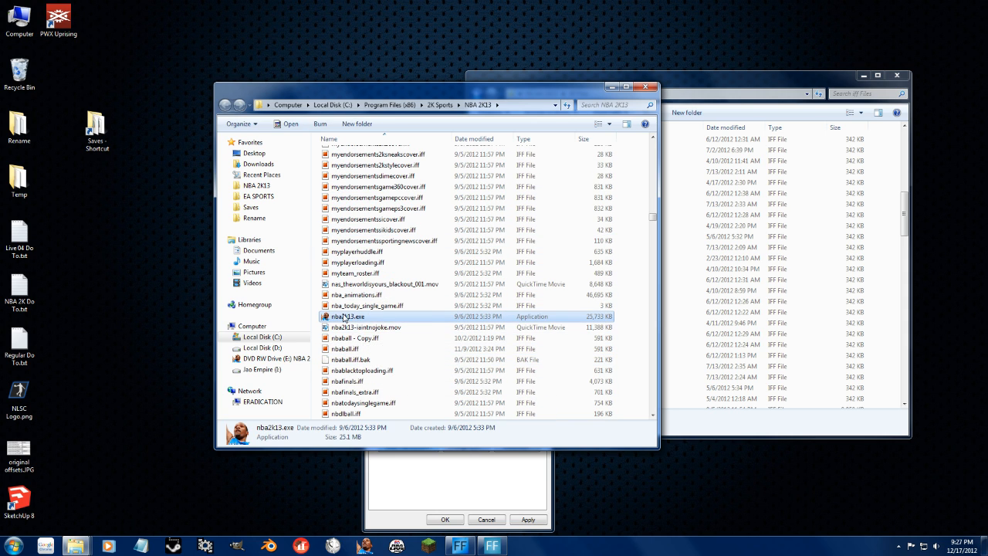
mouse_move(451, 305)
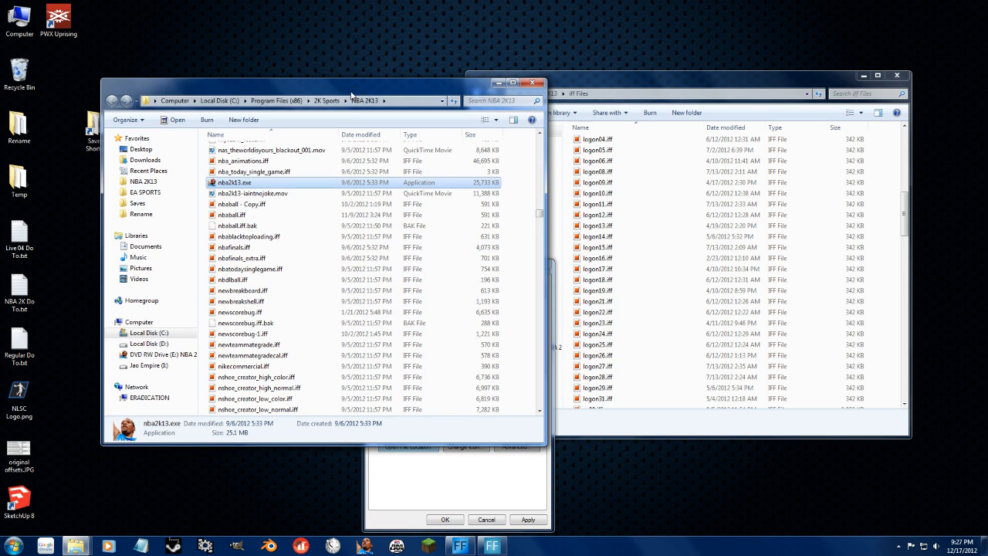
Paste the IFF files into the NBA 2K13 install folder and rename logon01.iff to logon01-1.iff.
left_click(598, 149)
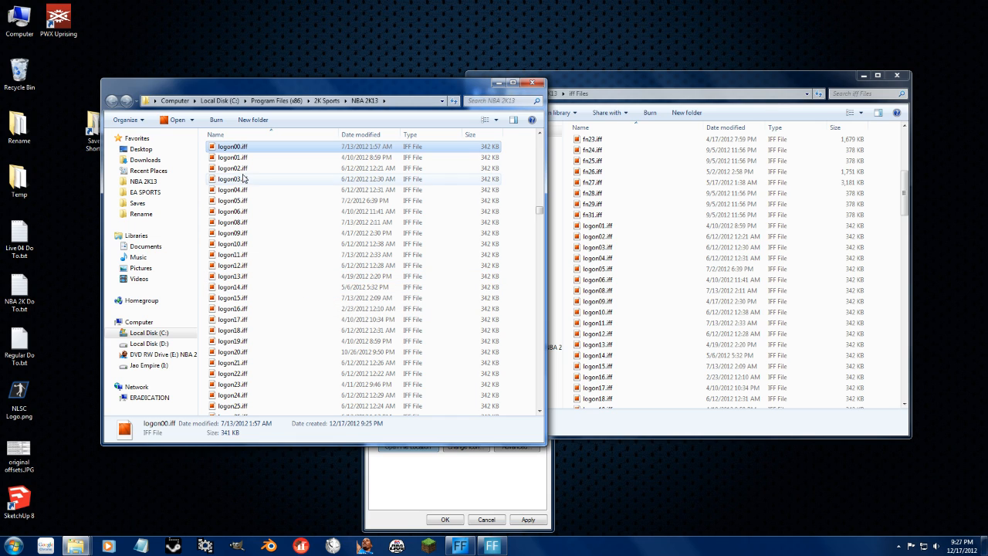
left_click(232, 157)
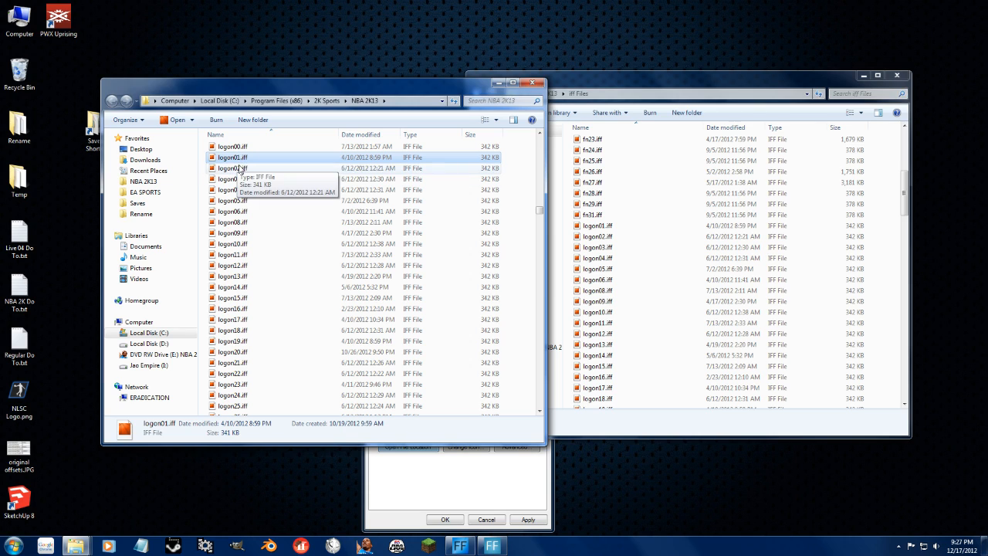
left_click(233, 158)
type("-1")
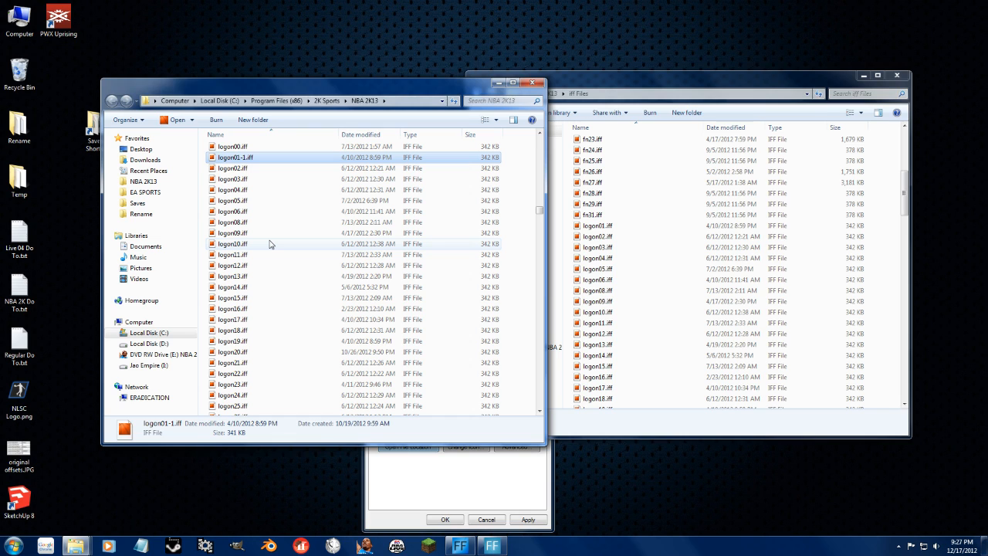
mouse_move(274, 255)
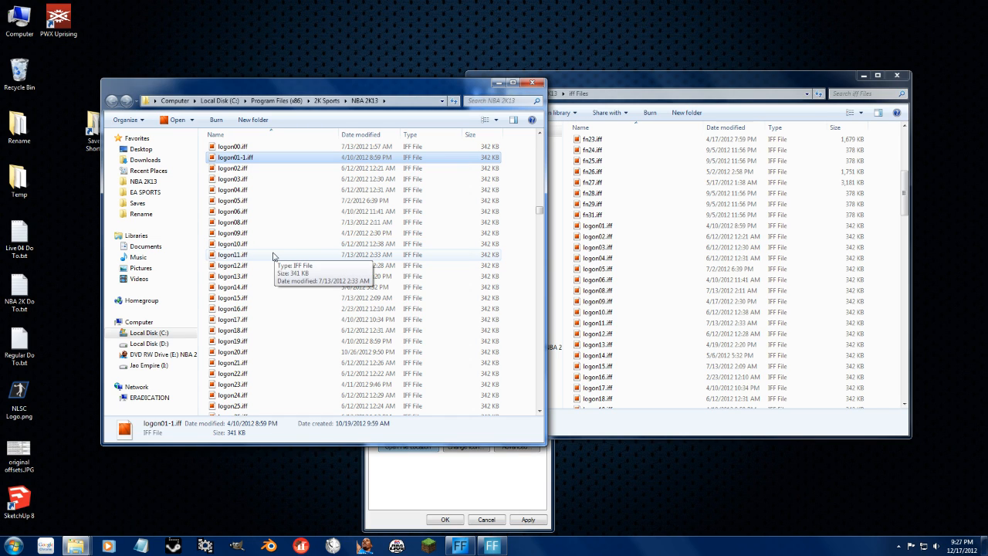
mouse_move(330, 292)
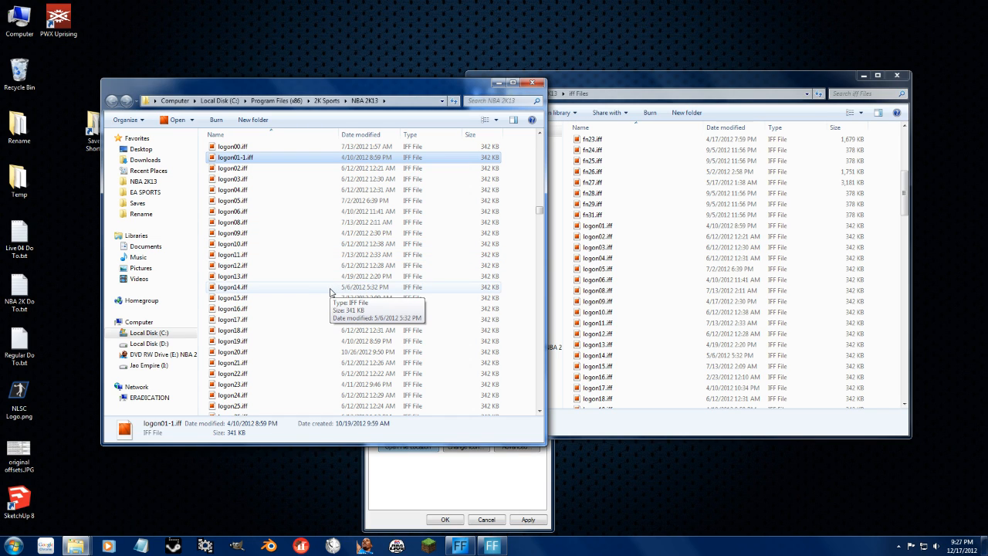